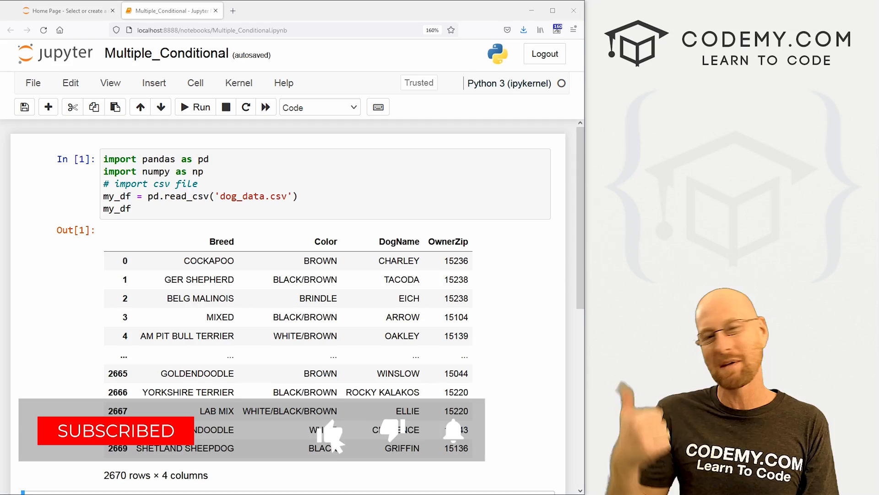
- Re-run the cell loading dog_data.csv into my_df and move to the Multiple Conditional AND cell
left_click(64, 10)
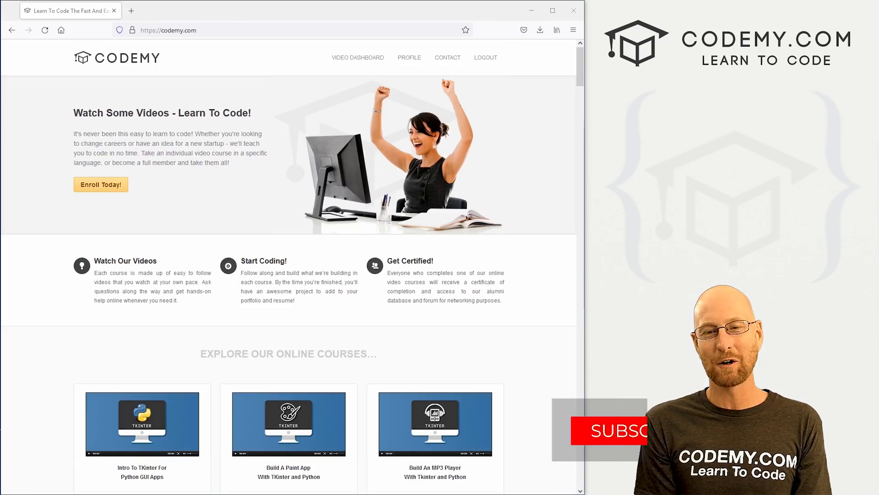
scroll("down", 3)
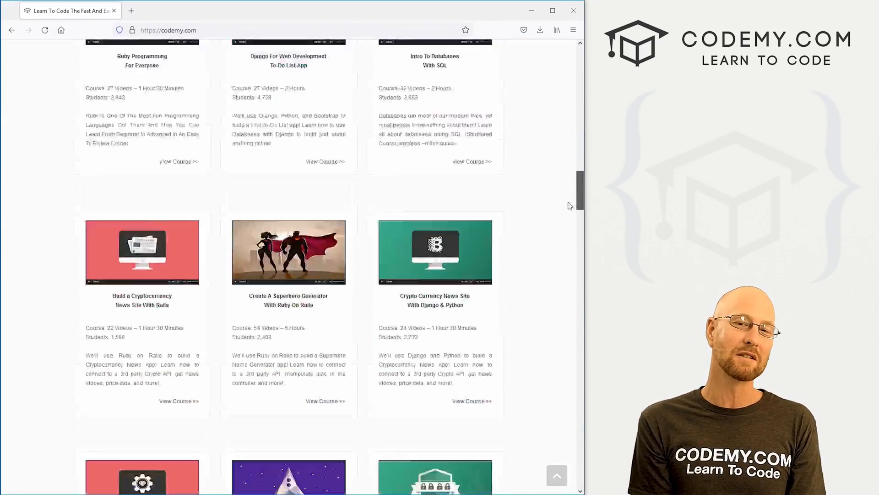
scroll("down", 3)
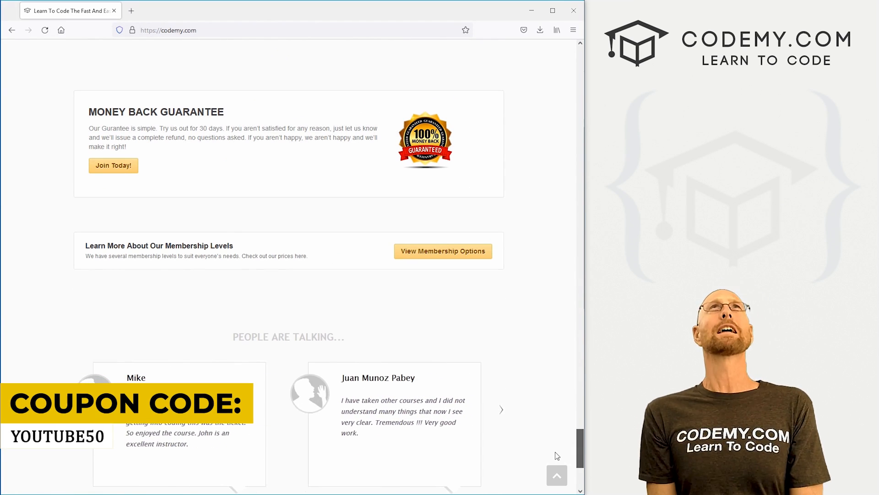
left_click(171, 10)
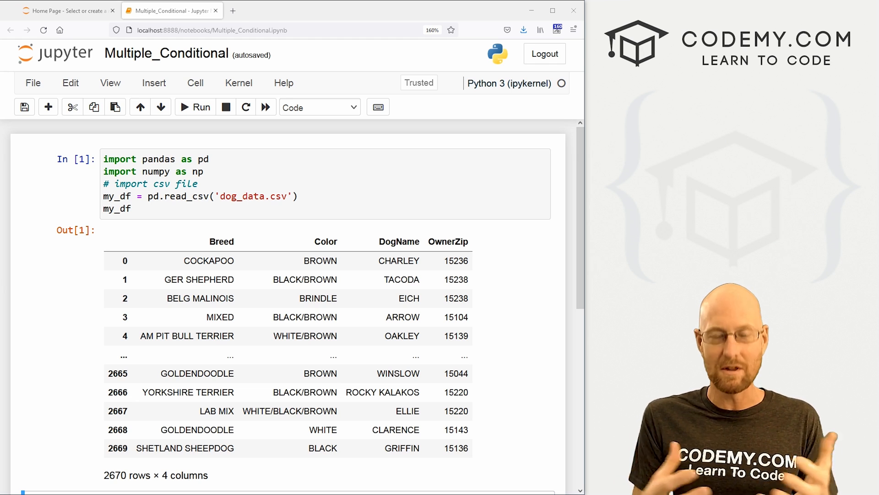
left_click(114, 10)
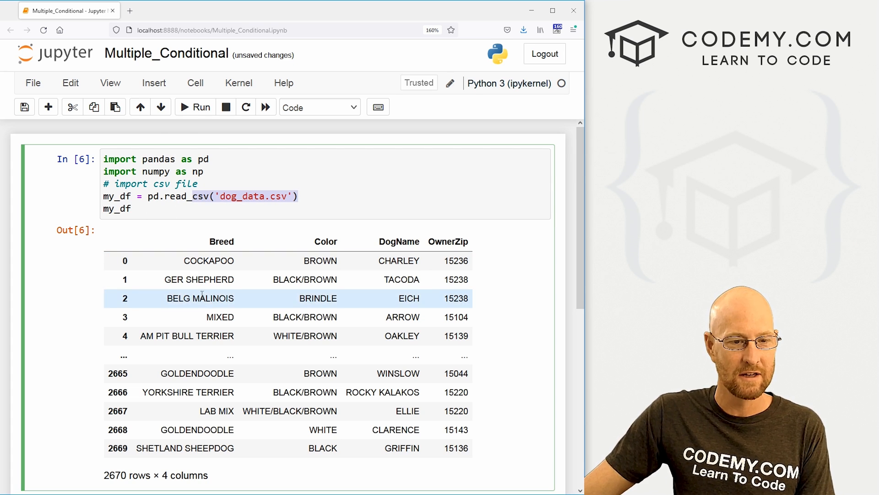
scroll("down", 3)
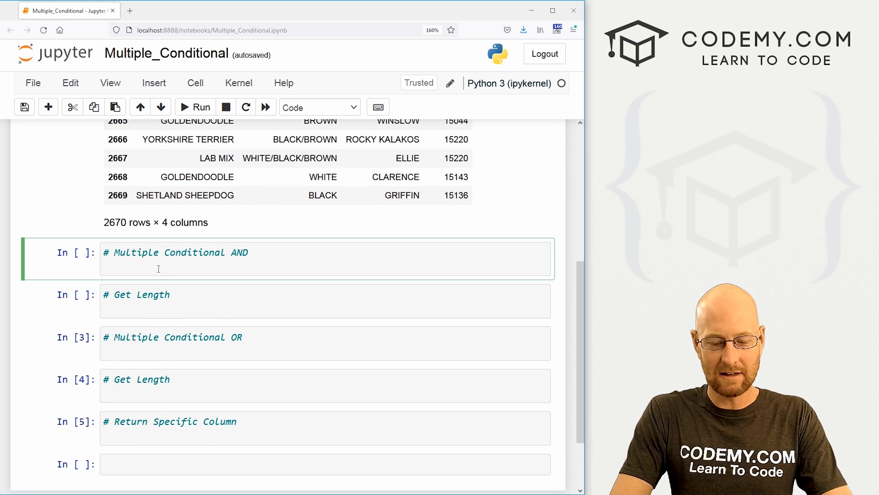
- Write my_df[(my_df["Color"] == "BROWN")] and start a second condition joined with 'and ()'
type("my_df")
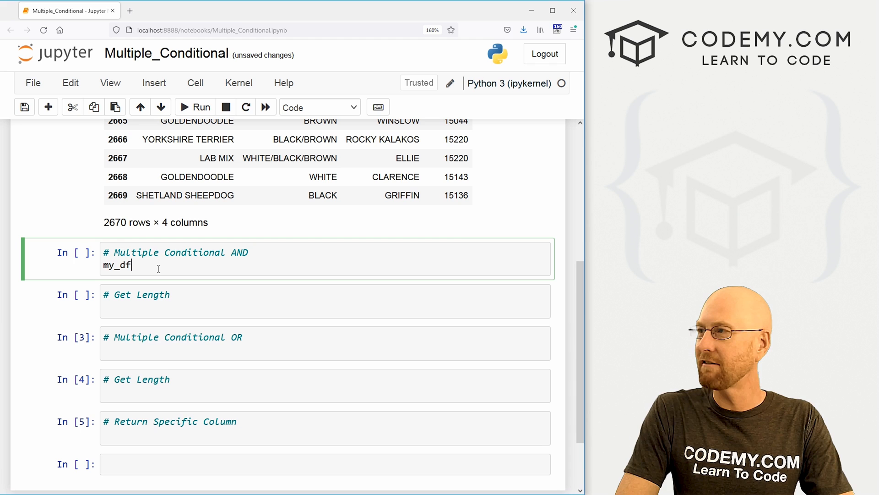
type("[]")
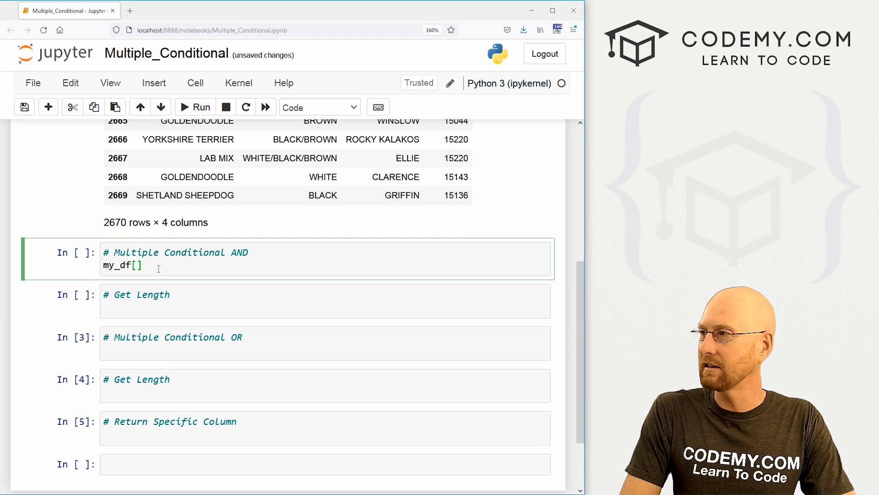
type("my_df")
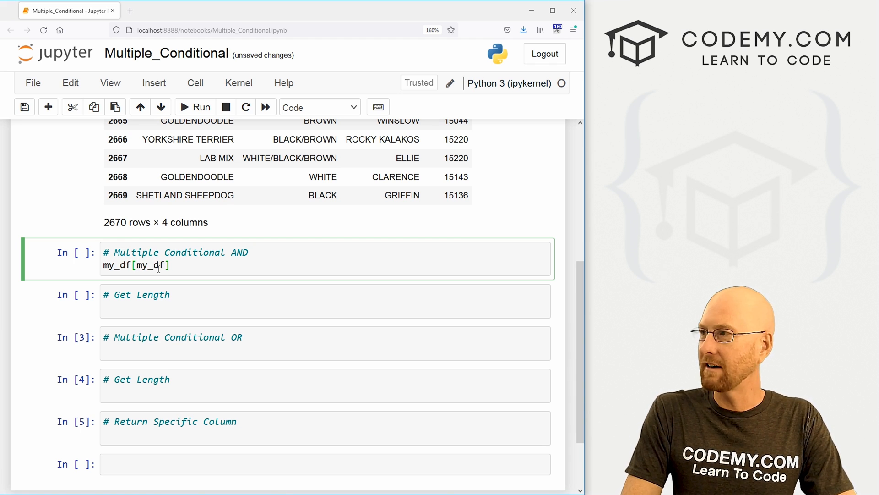
type("[\"")
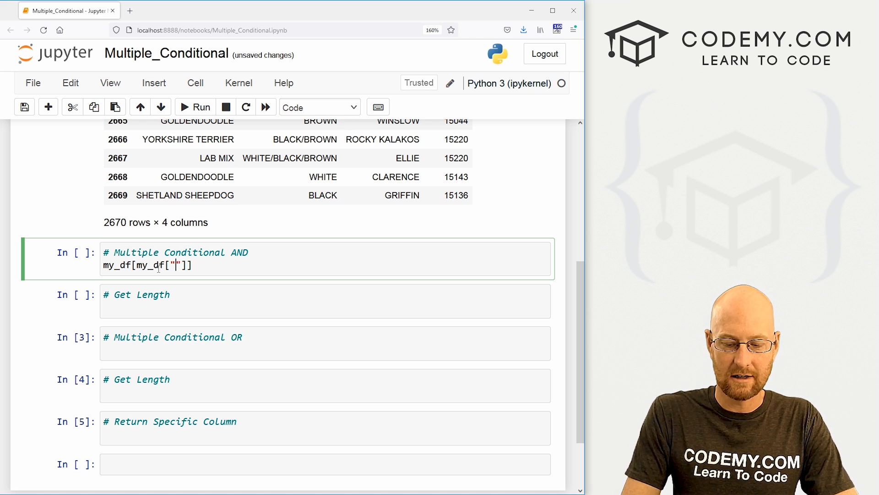
type("Color")
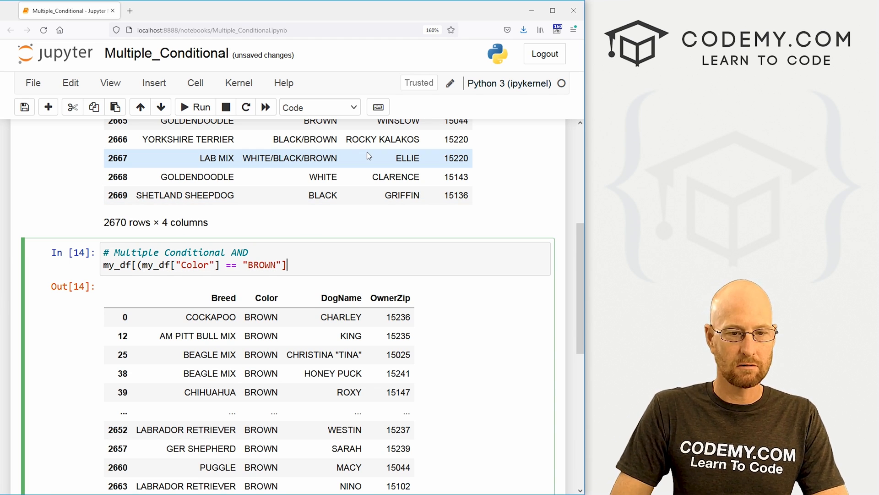
type(")")
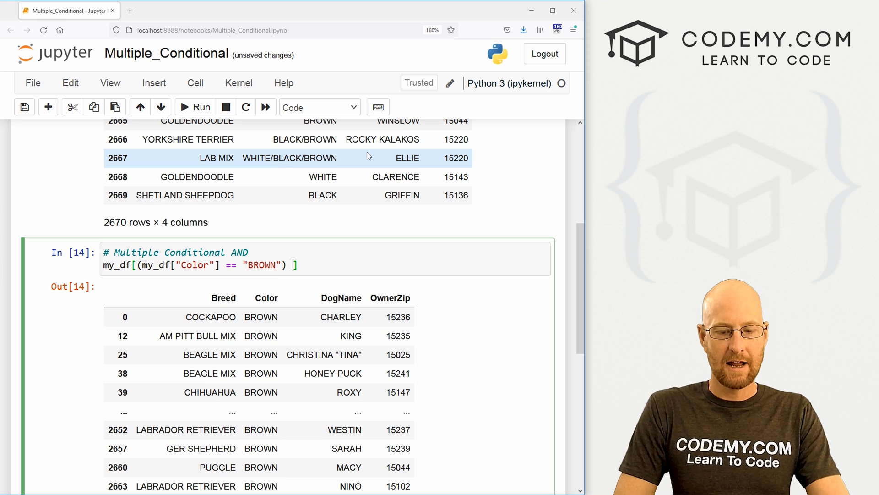
type("and ()")
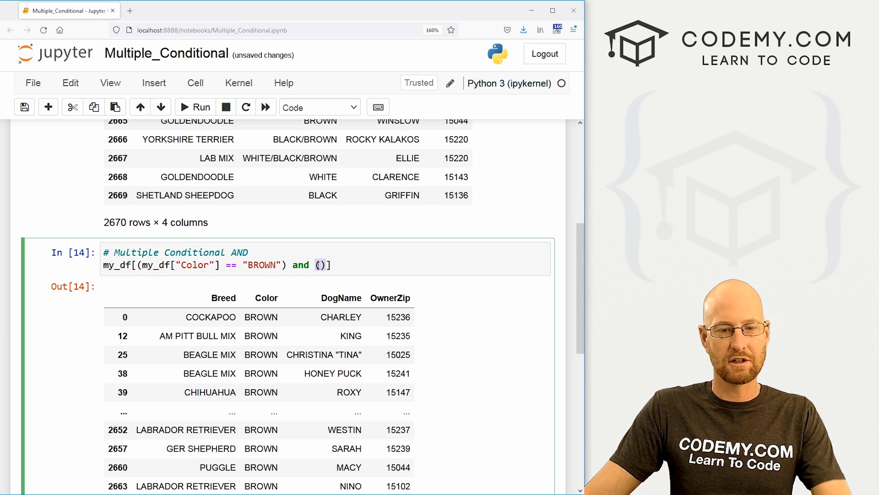
left_click(299, 265)
type("&")
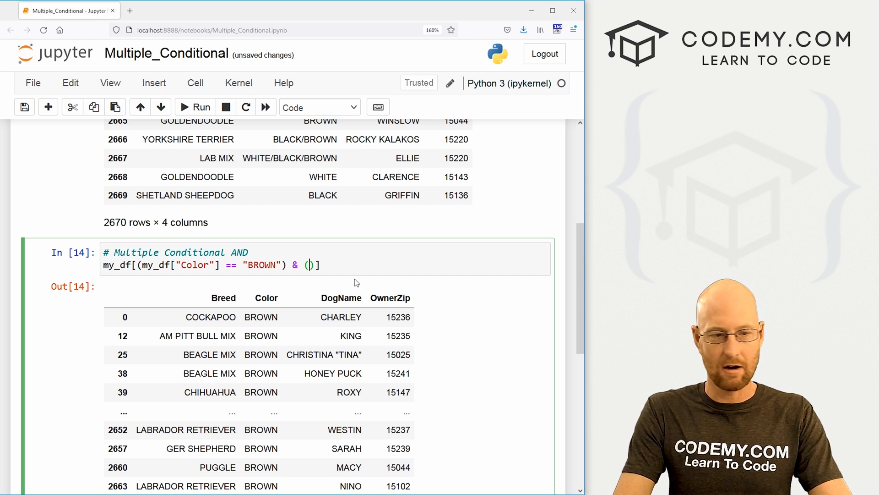
type("my_df")
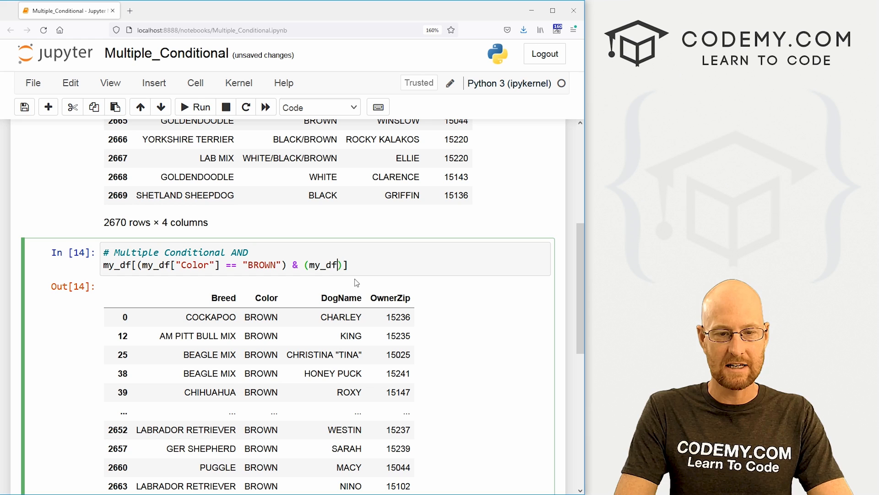
type("[\"")
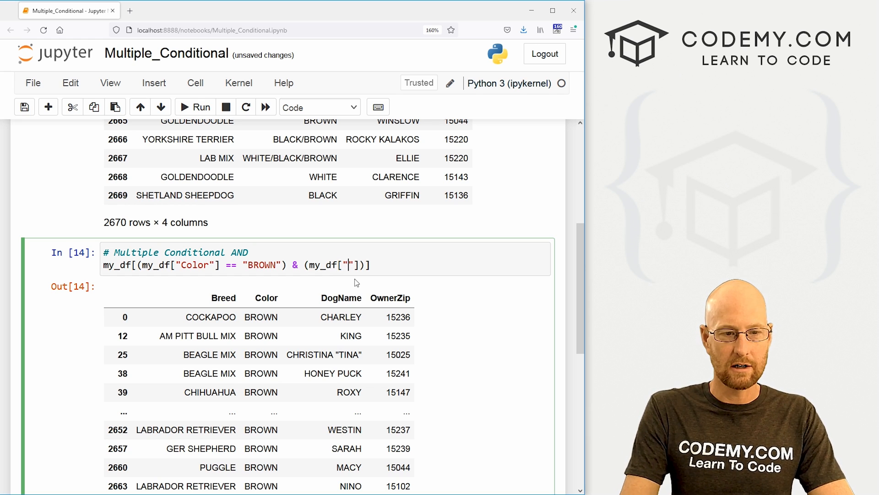
type("Breed")
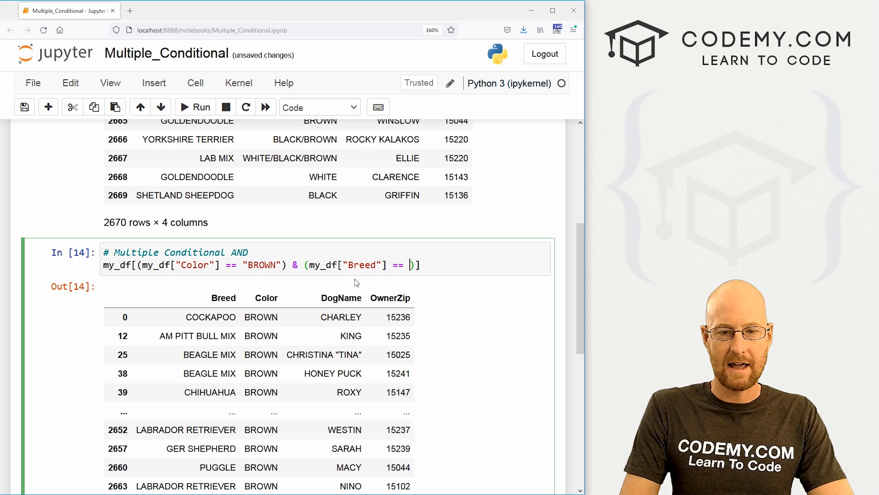
type("MIXED")
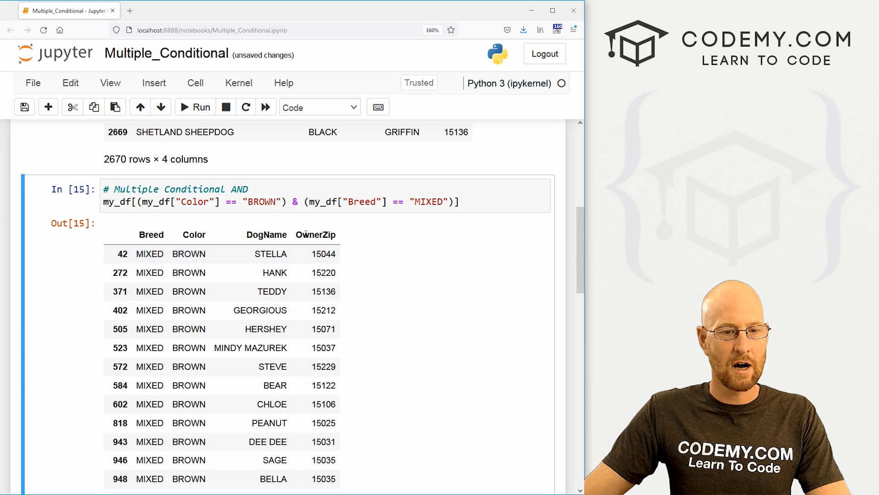
scroll("down", 3)
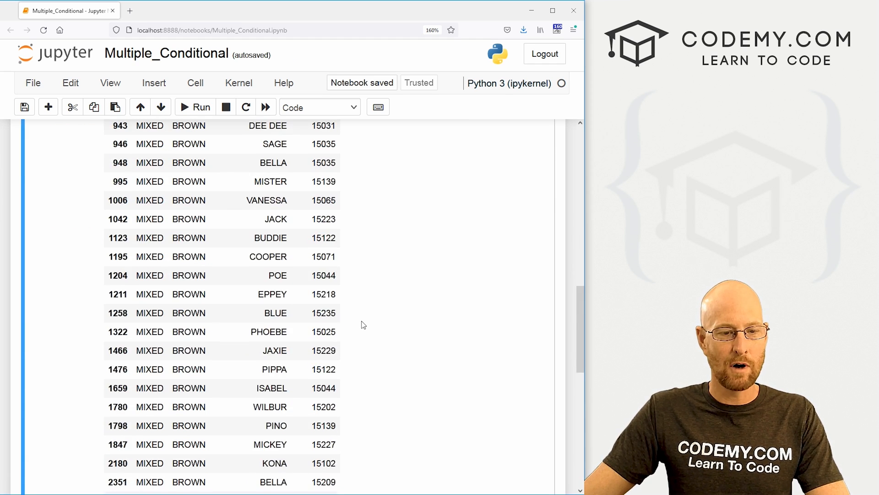
scroll("down", 3)
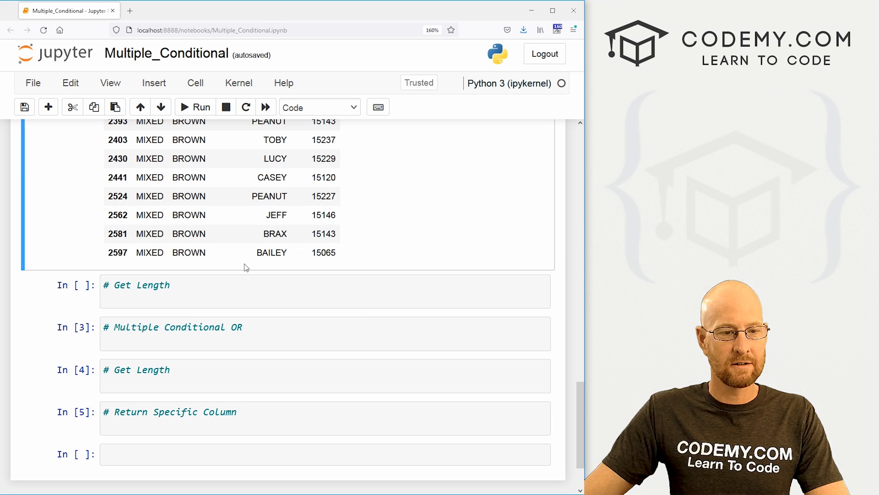
mouse_move(279, 268)
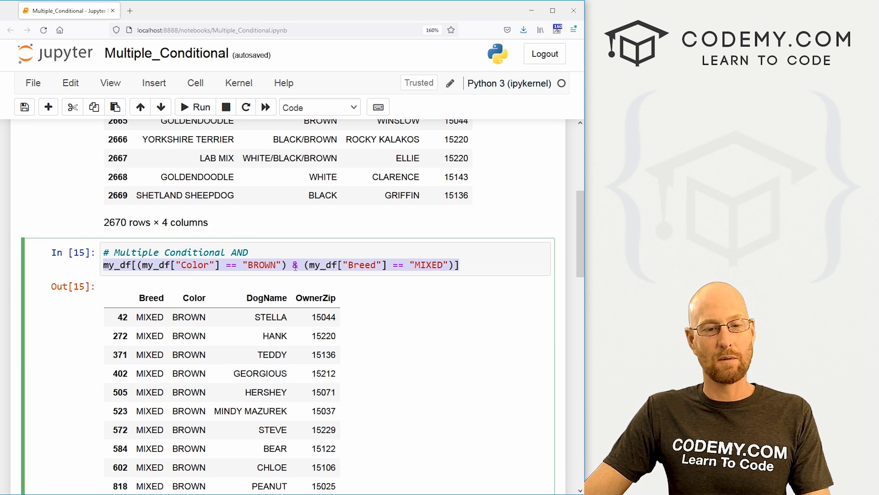
- Wrap the BROWN & MIXED filter in len() giving 38, then write the Color or Breed filter in the OR cell
scroll("down", 3)
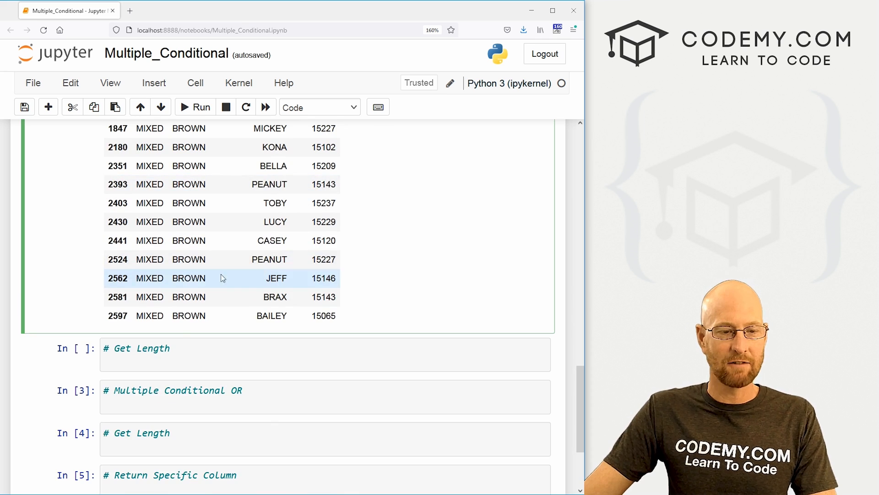
type("len")
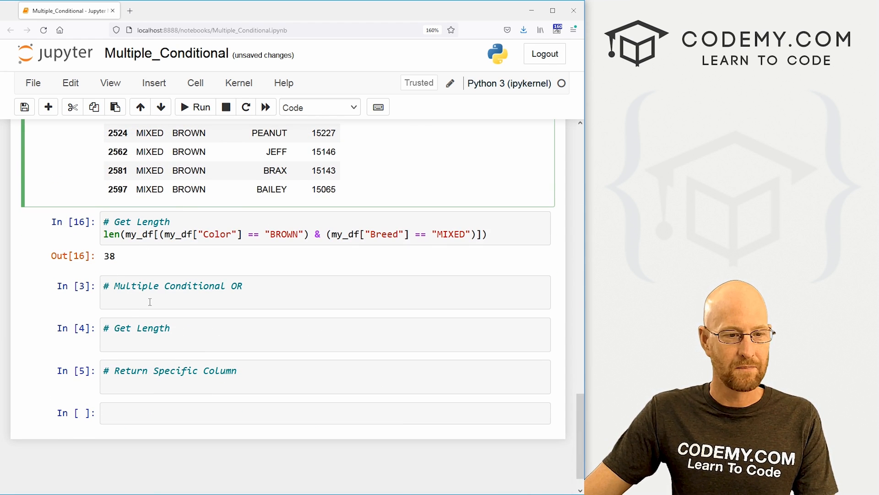
type("my_df[(my_df[\"Color\"] == \"BROWN\") & (my_df[\"Breed\"] == \"MIXED\")]")
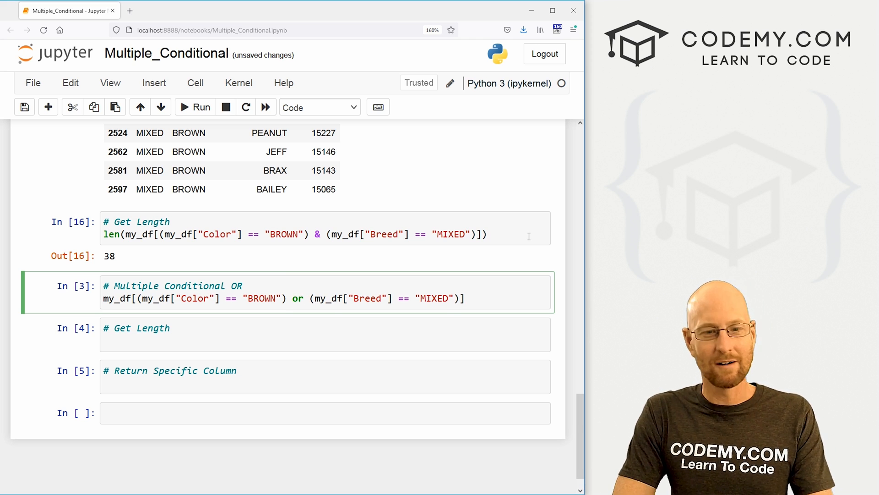
- Use the | operator in the OR filter so it returns the 506 brown-or-mixed dogs
type("|")
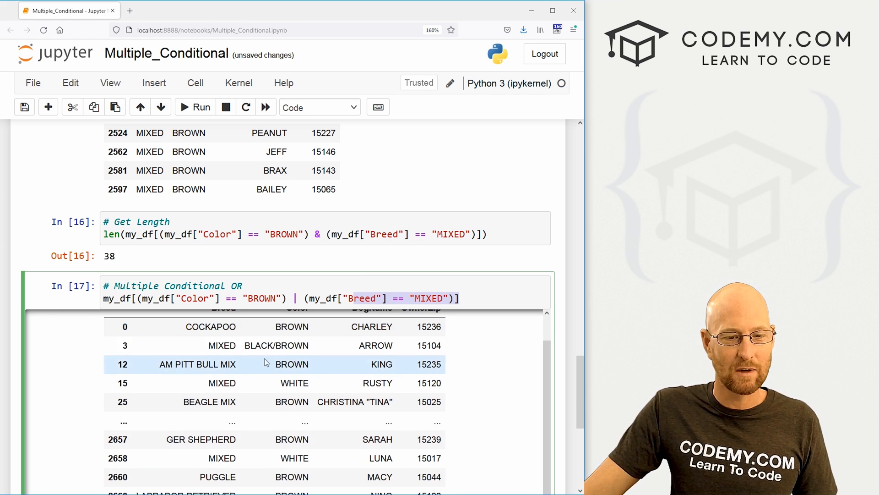
left_click(194, 106)
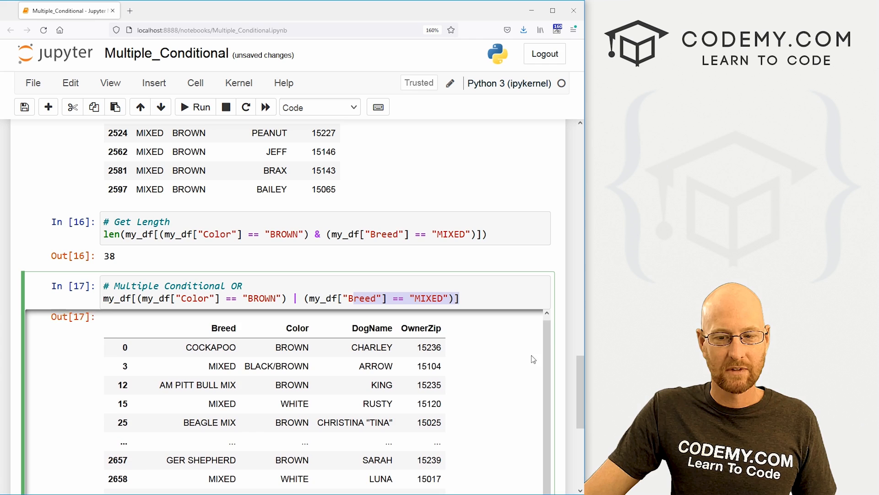
scroll("down", 3)
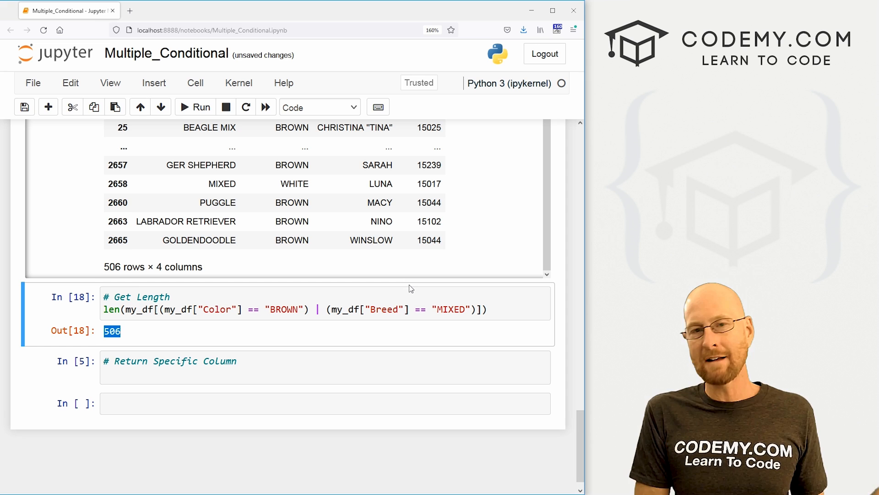
mouse_move(499, 214)
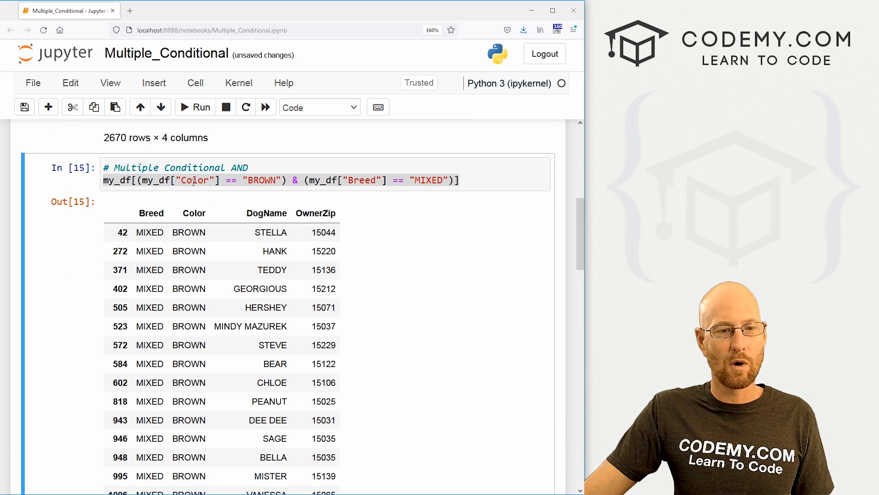
- Select the AND filter code for reuse and compare the 38 and 506 row outputs
left_click(378, 180)
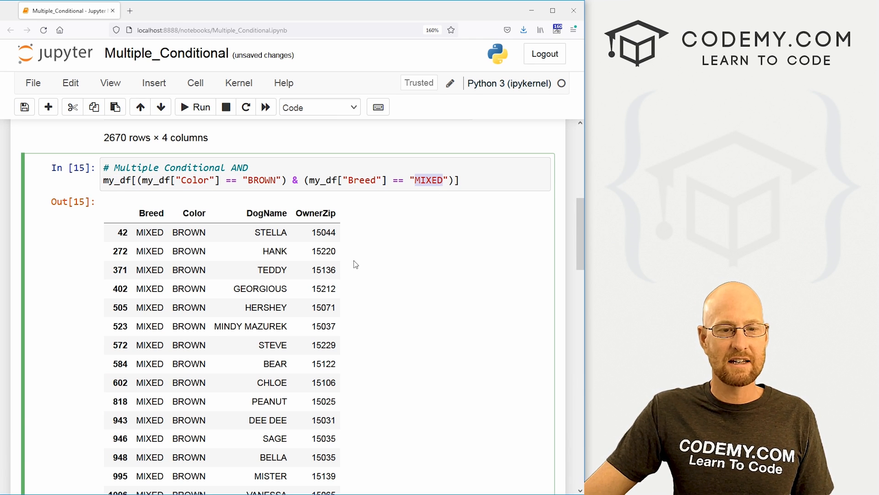
mouse_move(492, 255)
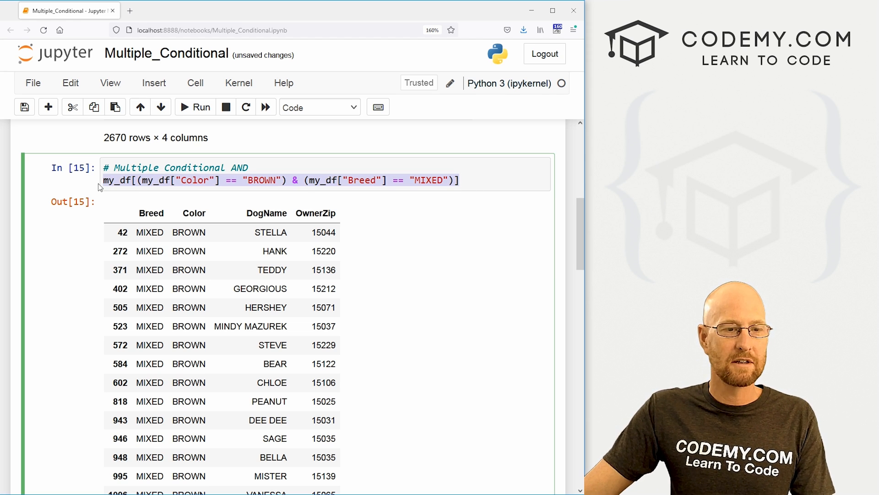
scroll("down", 3)
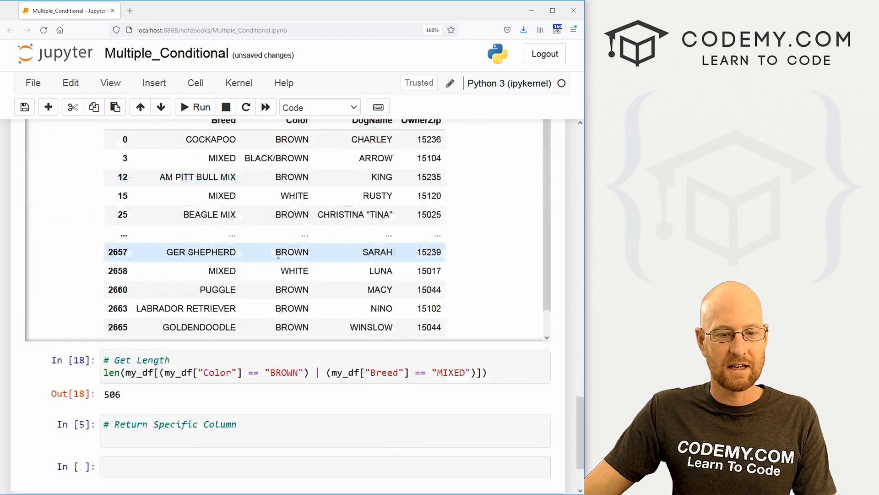
scroll("down", 3)
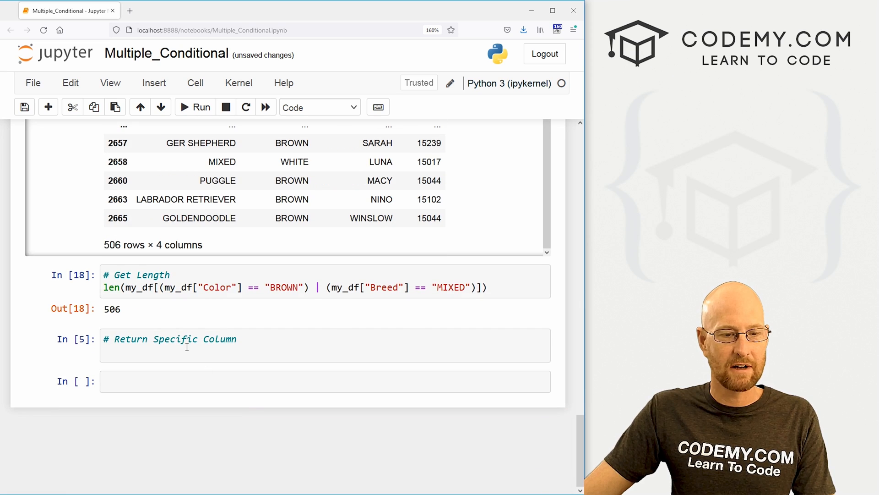
- Append ["DogName"] to the BROWN & MIXED filter so only the dog names are returned
type("my_df[(my_df[\"Color\"] == \"BROWN\") & (my_df[\"Breed\"] == \"MIXED\")][]")
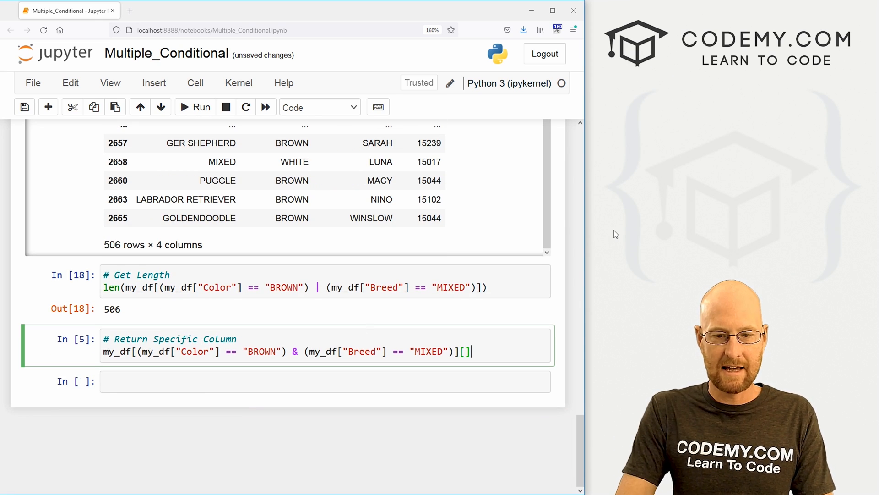
type("DogName\"")
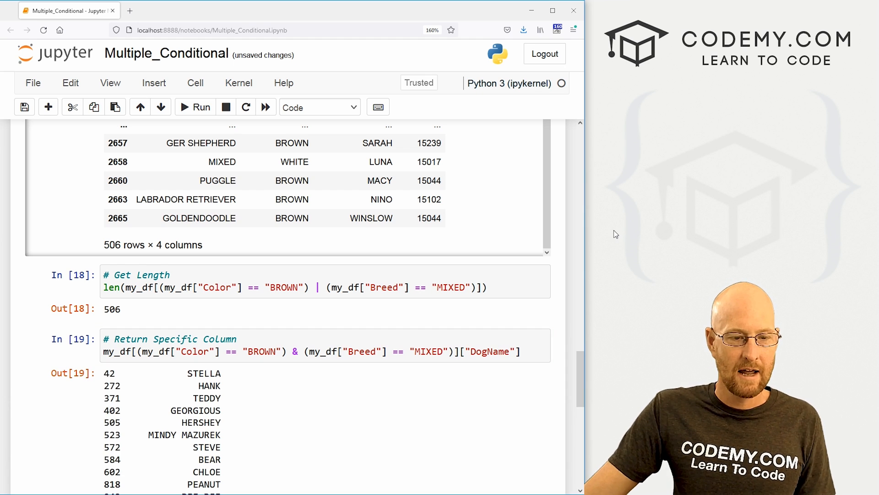
scroll("down", 3)
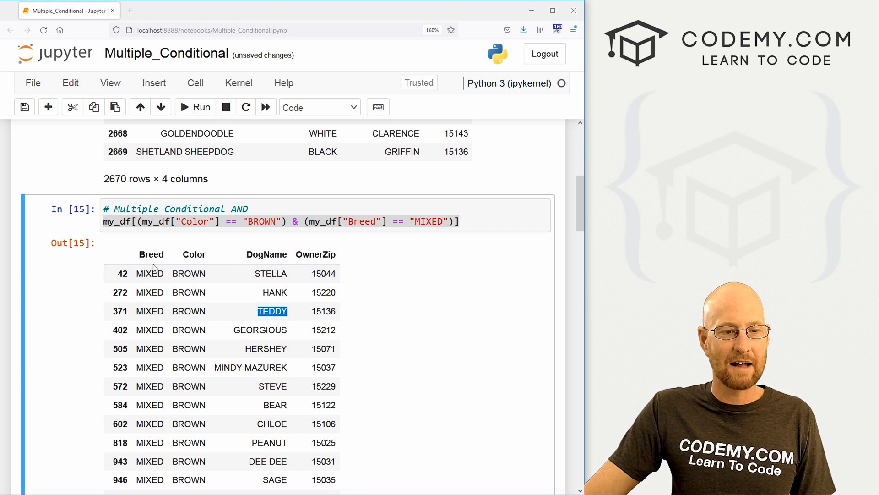
scroll("down", 3)
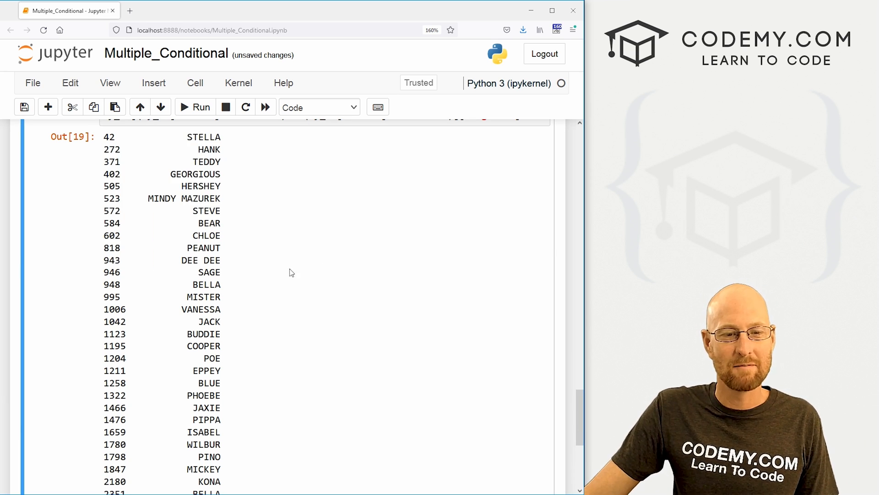
mouse_move(294, 301)
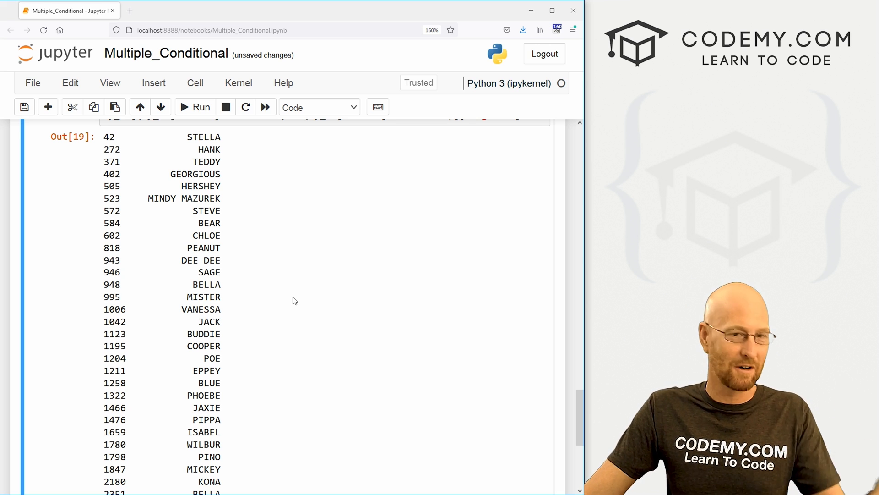